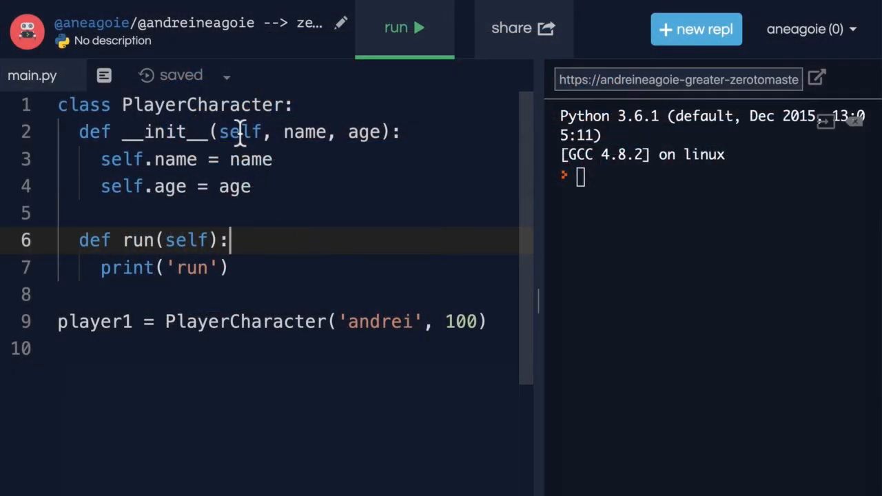
Change the run method to 'return self' and add print(player1.run()) after the player1 instance
{"action": "double_click", "coordinate": [202, 105]}
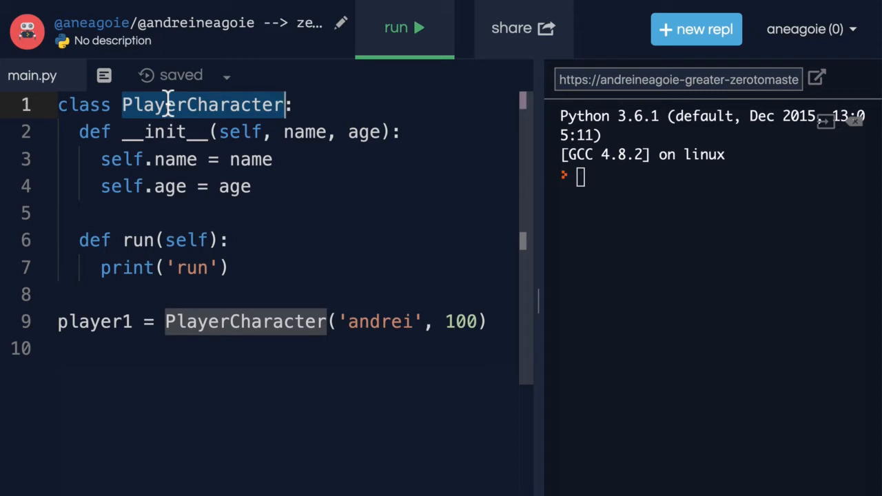
{"action": "mouse_move", "coordinate": [240, 132]}
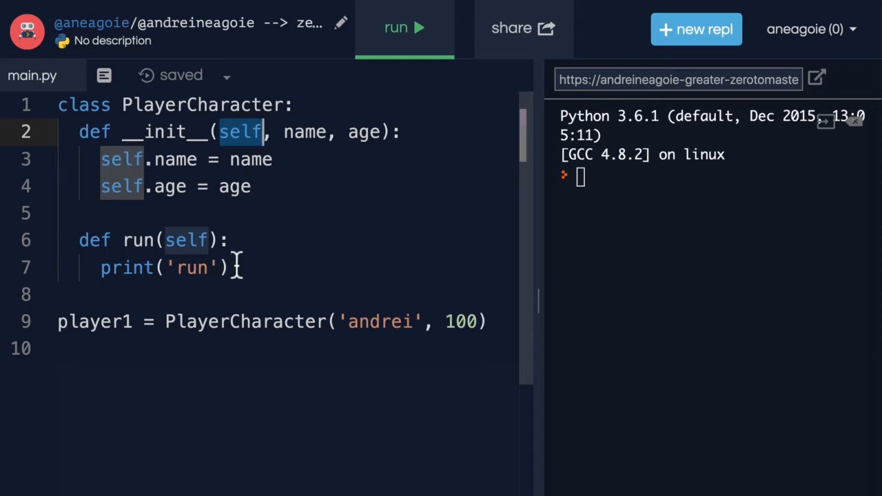
{"action": "type", "text": "r"}
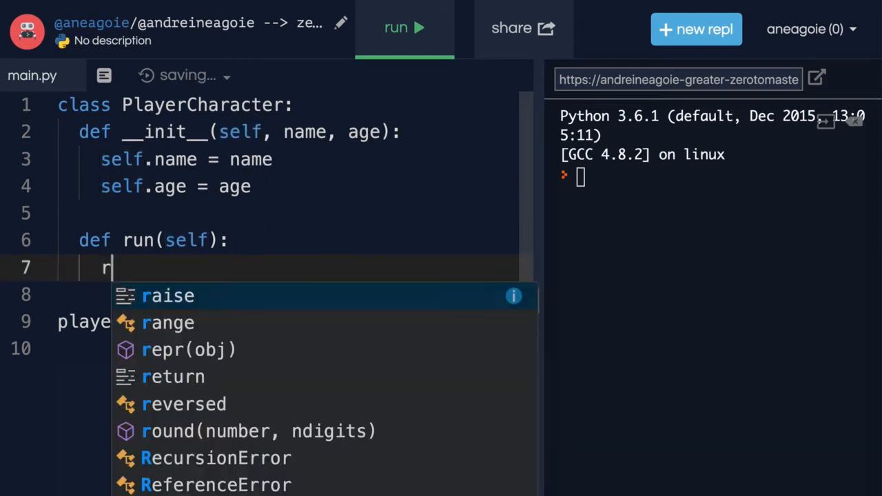
{"action": "type", "text": "eturn self"}
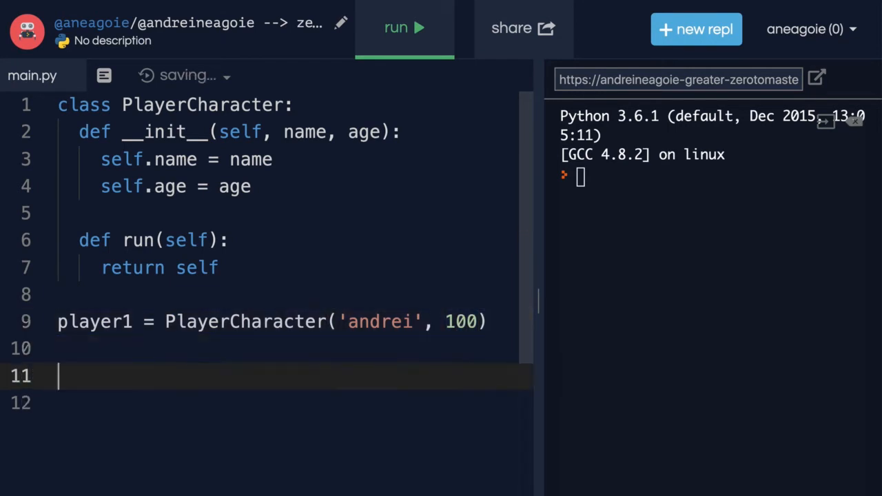
{"action": "type", "text": "player1.run("}
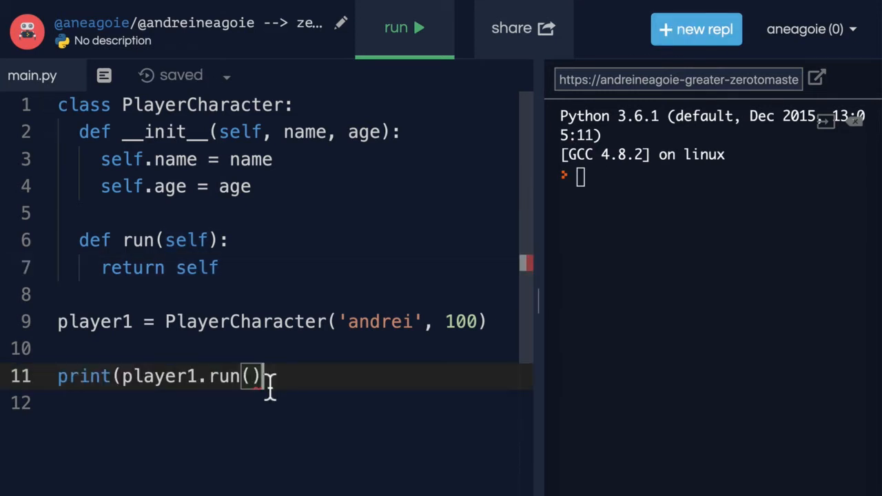
Run the script so the console prints the PlayerCharacter object with its memory address
{"action": "left_click", "coordinate": [405, 27]}
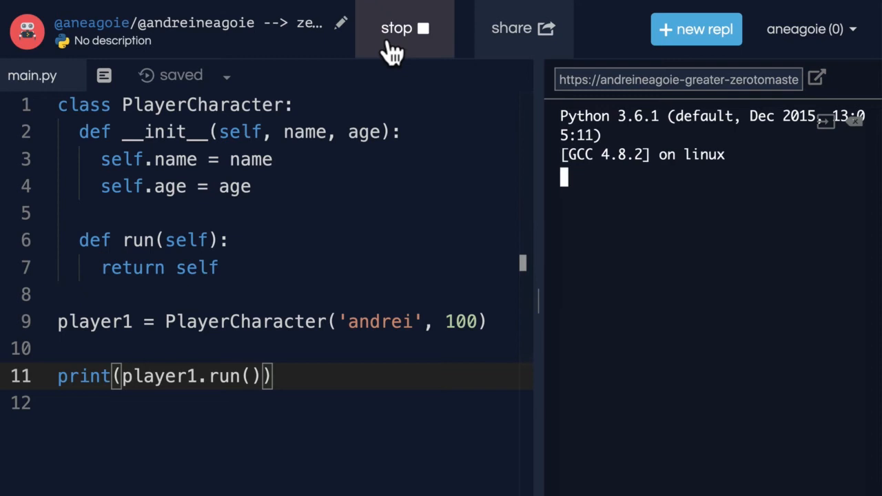
{"action": "left_click", "coordinate": [405, 28]}
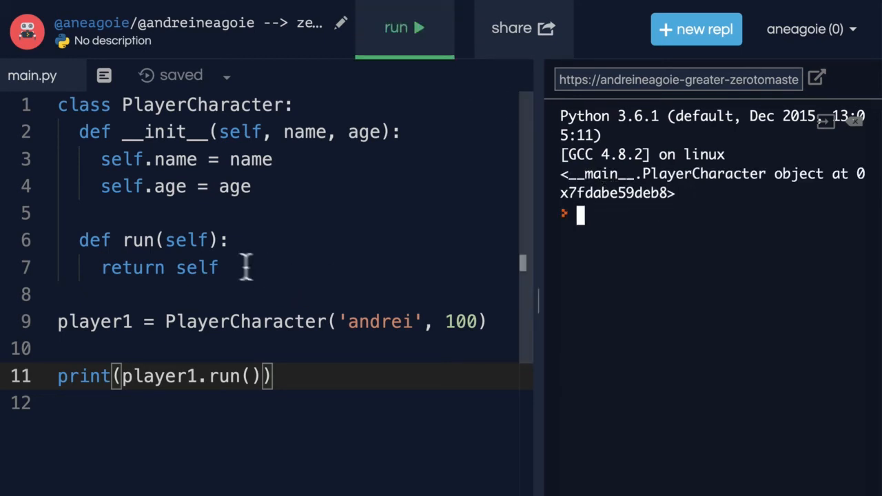
{"action": "double_click", "coordinate": [197, 267]}
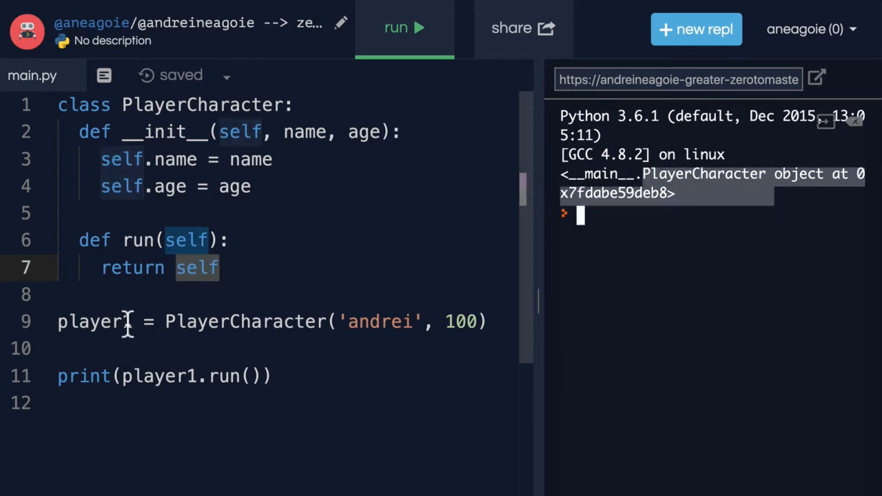
{"action": "double_click", "coordinate": [93, 323]}
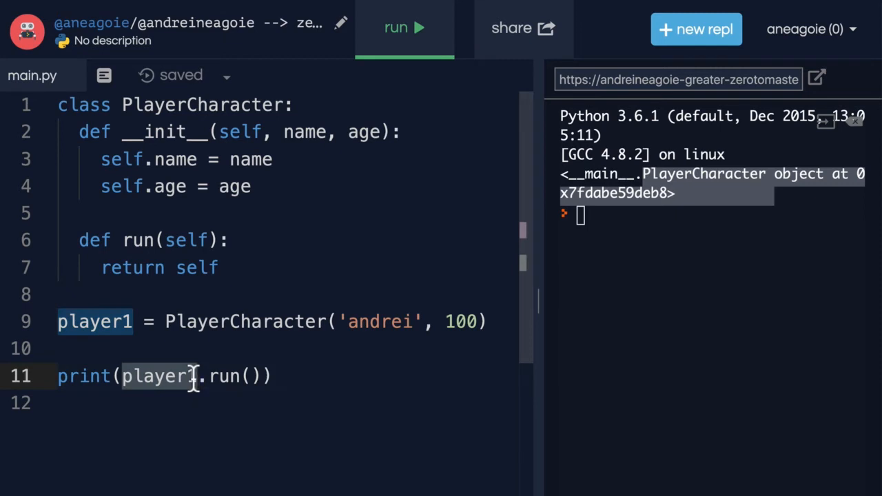
{"action": "mouse_move", "coordinate": [289, 379]}
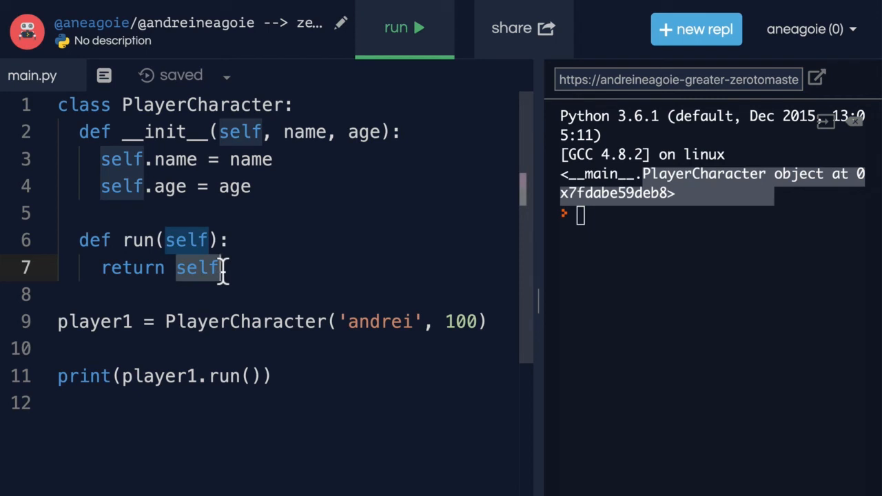
{"action": "mouse_move", "coordinate": [311, 267]}
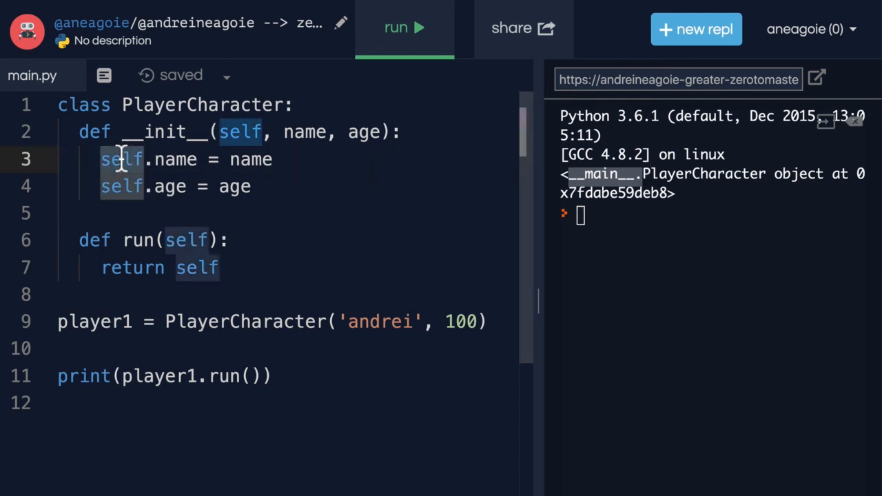
{"action": "double_click", "coordinate": [94, 321]}
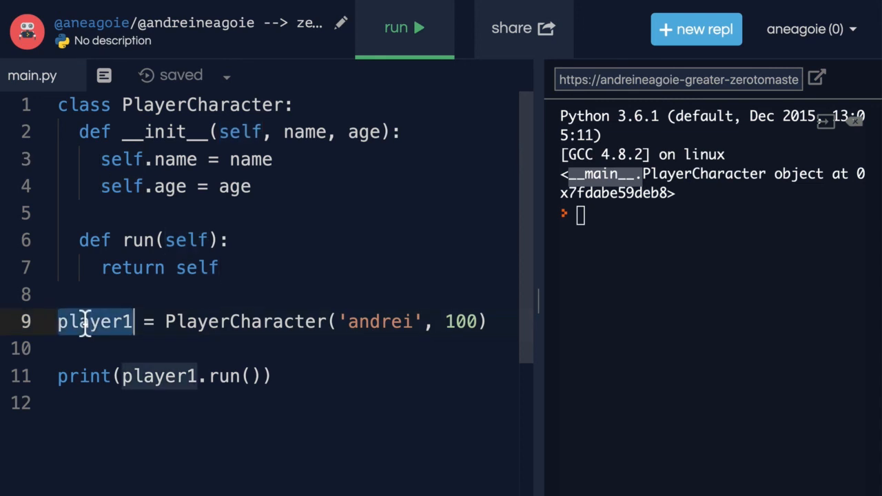